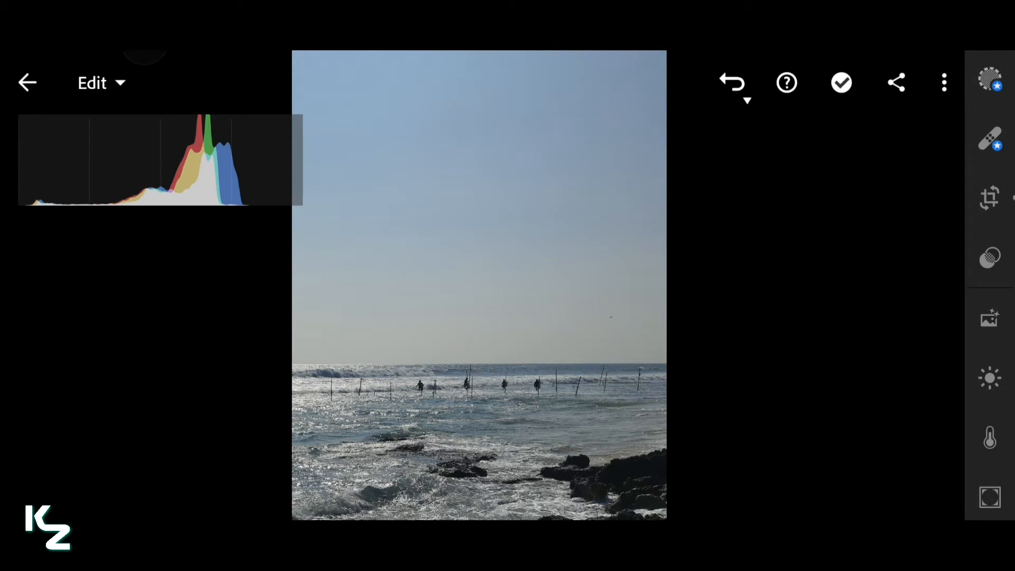
# Open the tone curve editor from the Light panel over the unedited seascape
pyautogui.click(989, 377)
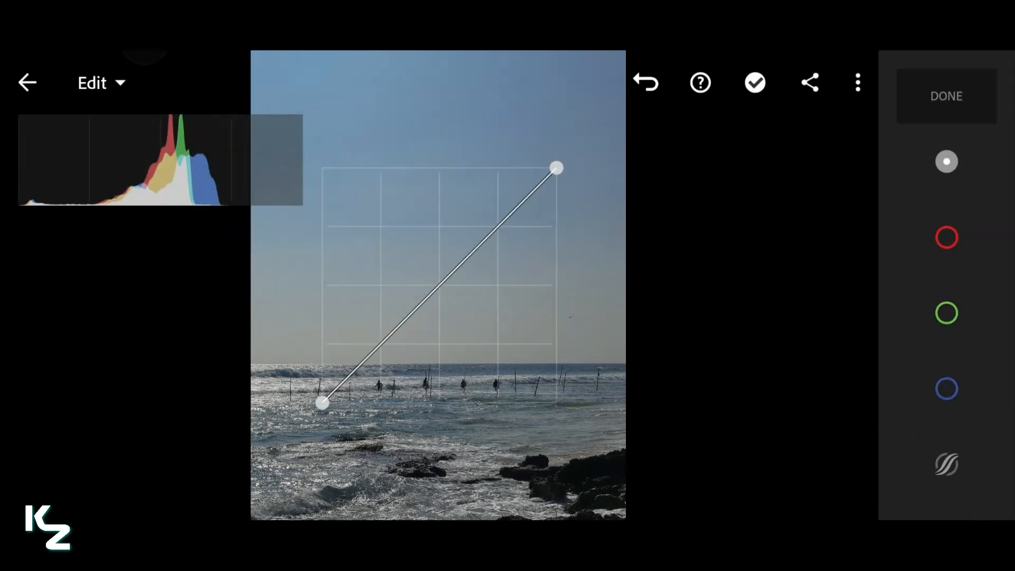
# Paste the copied four-point tone curve, check the blue channel, and close the curve editor
pyautogui.click(857, 82)
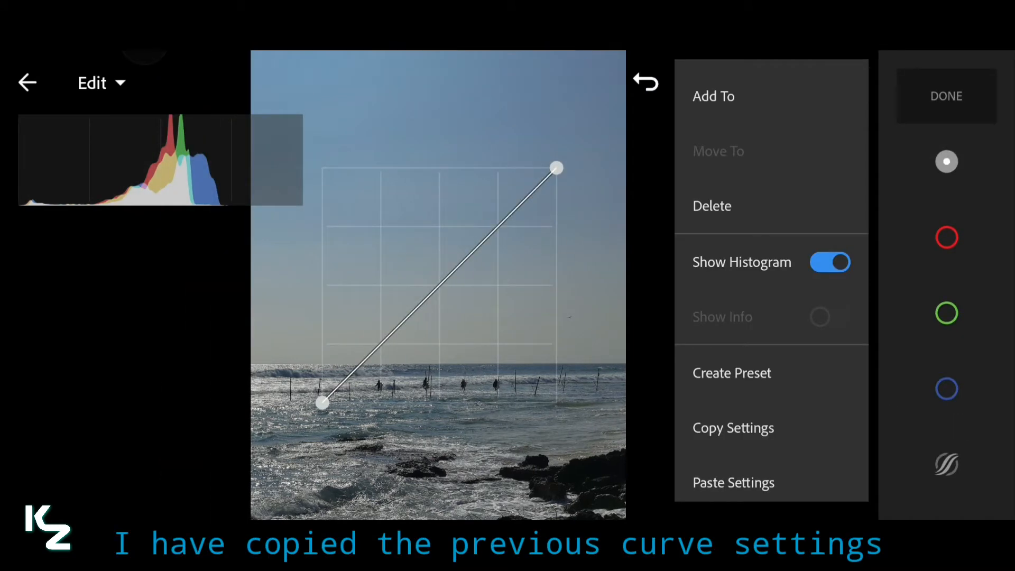
pyautogui.click(733, 482)
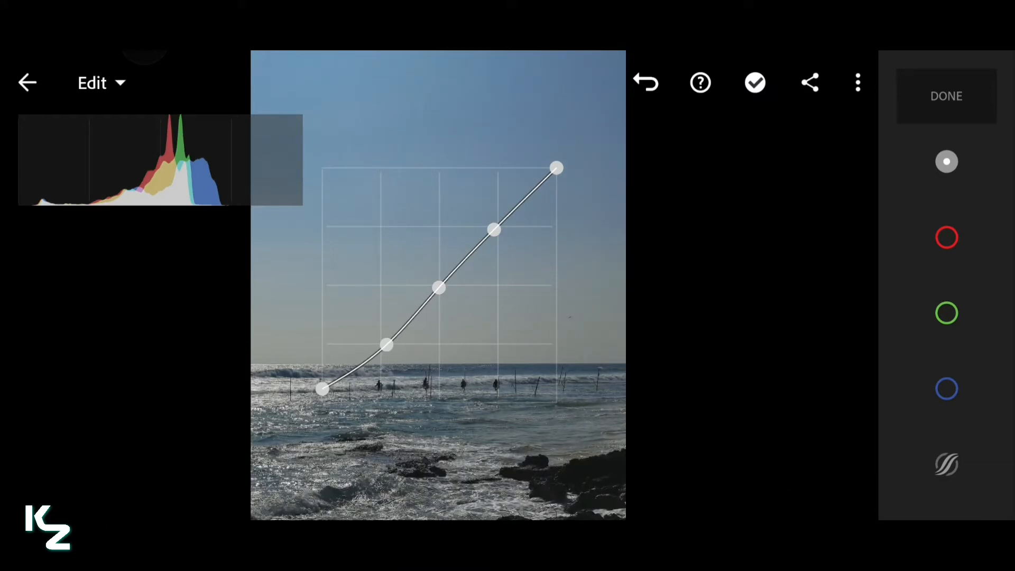
pyautogui.click(946, 389)
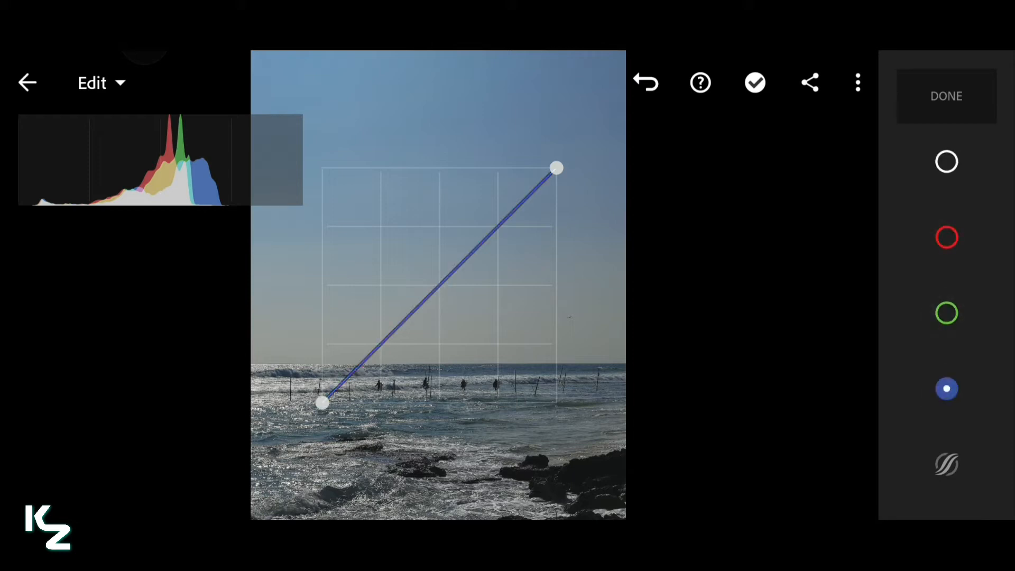
pyautogui.click(946, 161)
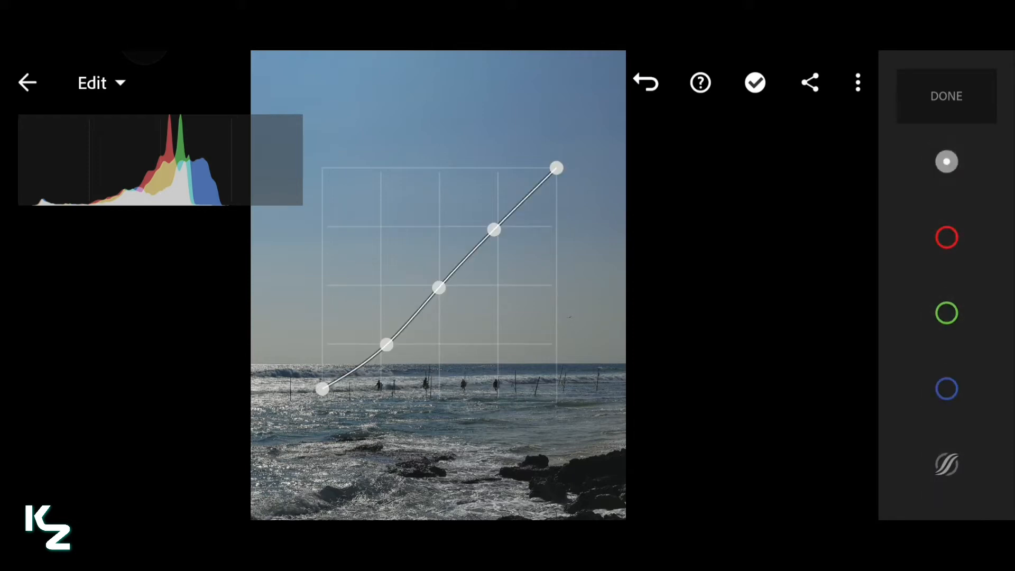
pyautogui.click(947, 95)
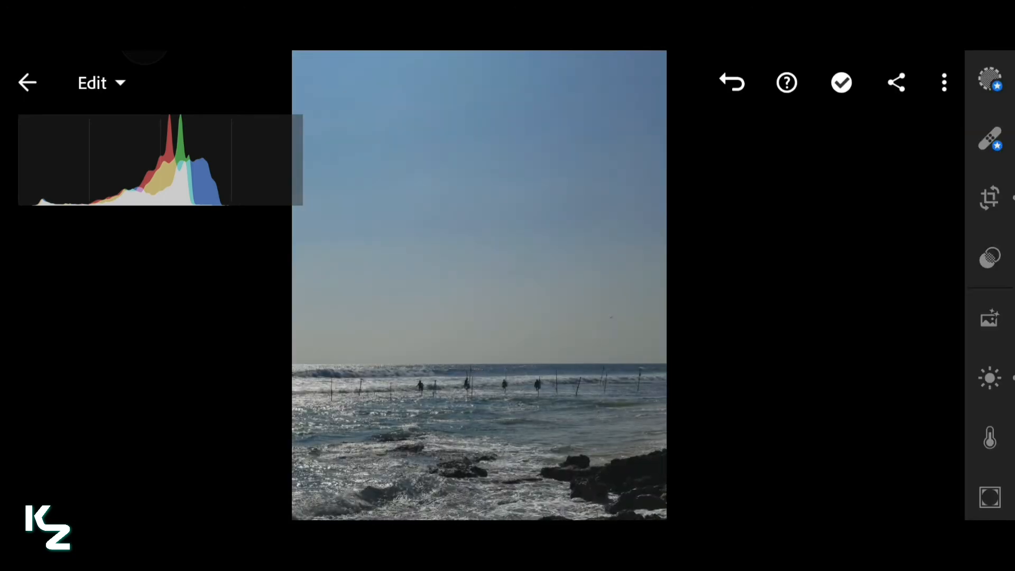
# Set Temp 30, Tint 20, Vibrance 20 and Saturation -26 in the Color panel
pyautogui.click(989, 438)
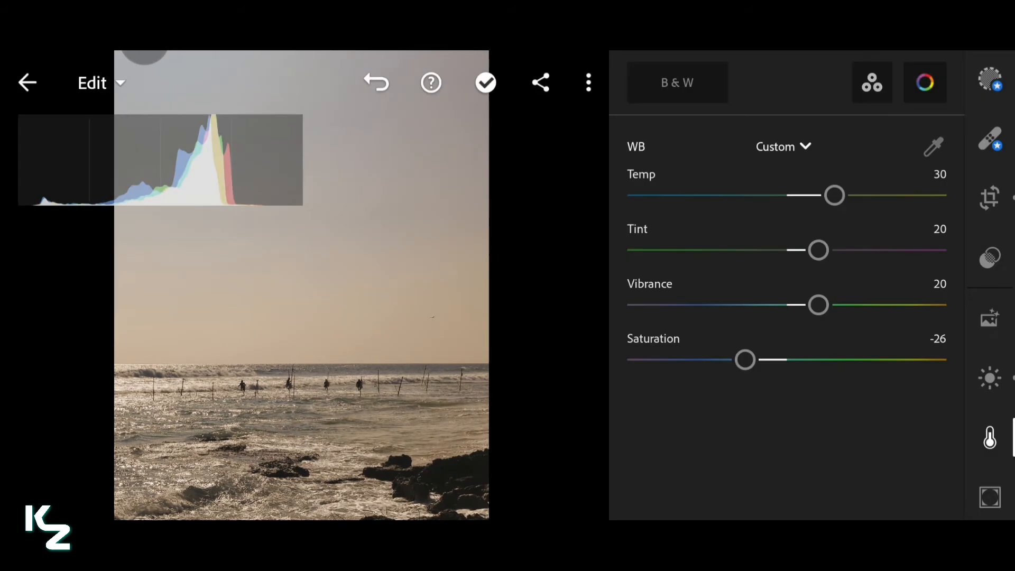
# Adjust the Shadows and Midtones grading wheels toward pink, then show the Highlights wheel
pyautogui.click(924, 82)
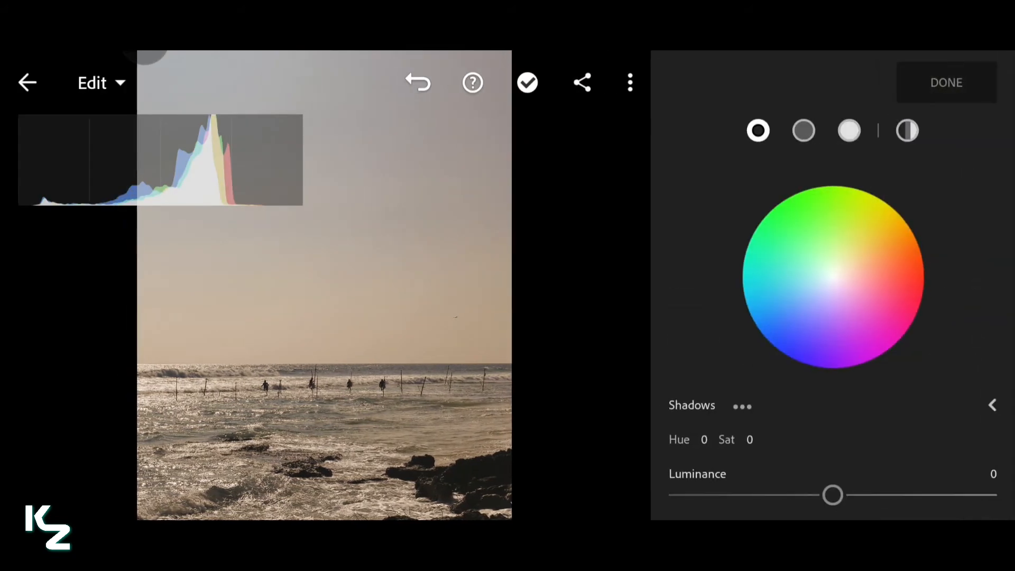
pyautogui.scroll(-3)
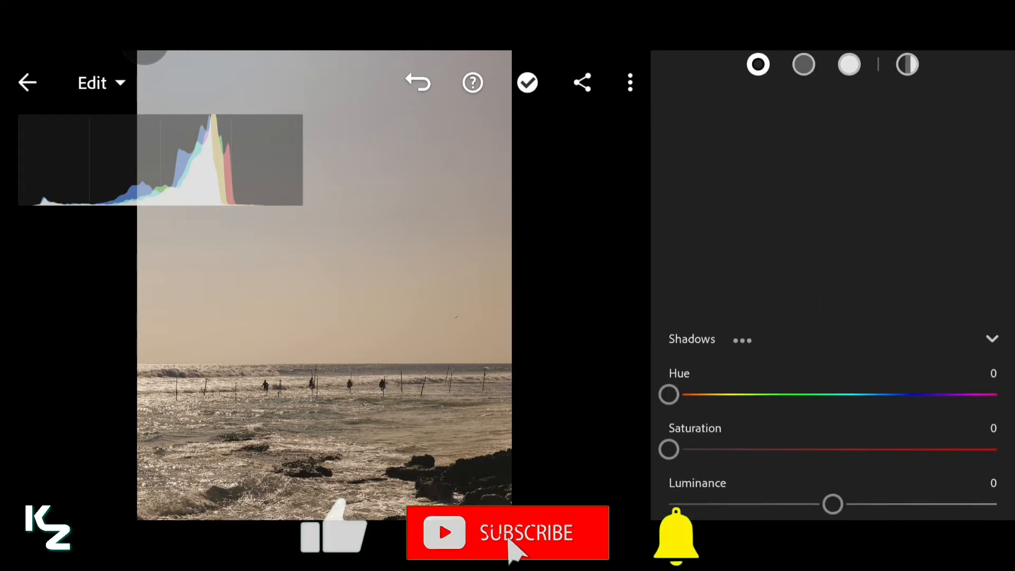
pyautogui.scroll(-3)
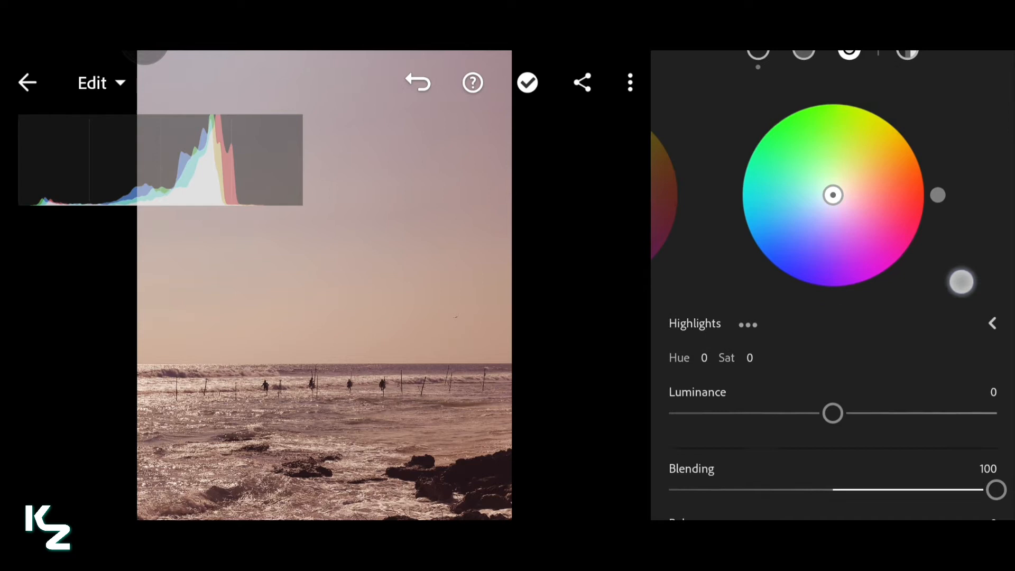
# Grade the highlights to hue 307 with raised saturation, then close Color Grading
pyautogui.scroll(3)
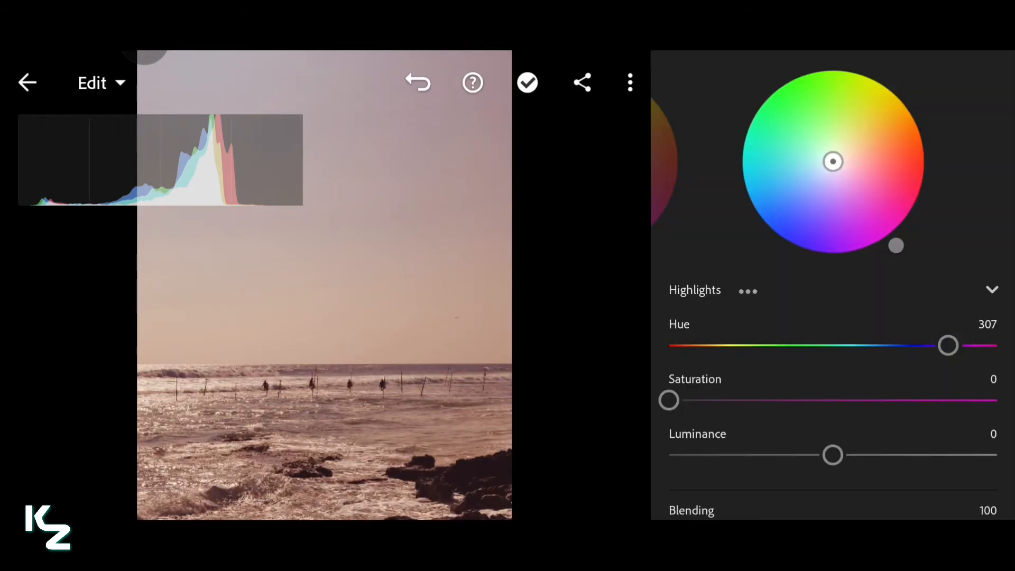
pyautogui.scroll(-3)
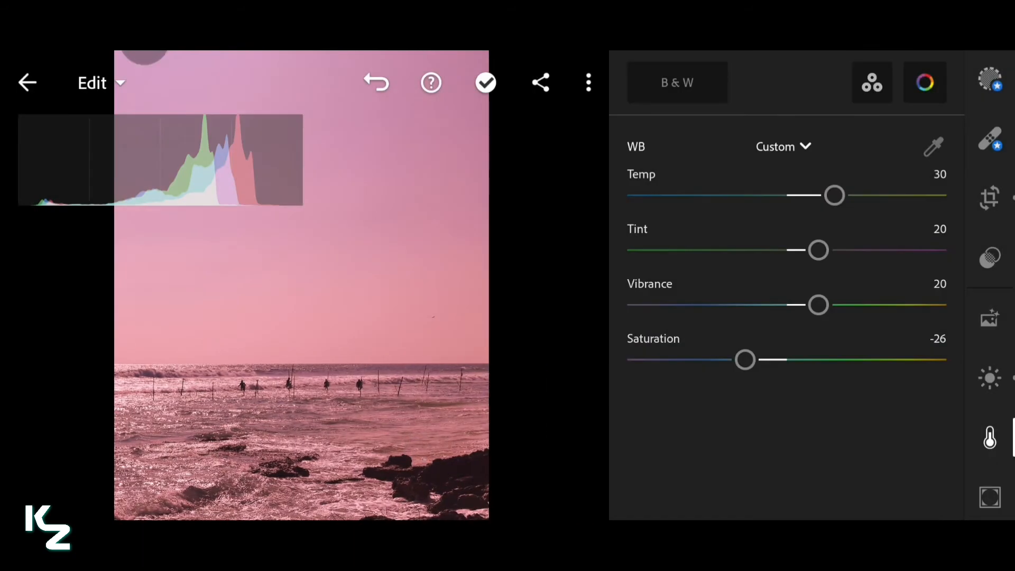
# Mix: Orange Sat 40/Lum -20, Yellow Hue -20/Sat 50/Lum -10, Green Sat -10/Lum -10
pyautogui.click(924, 82)
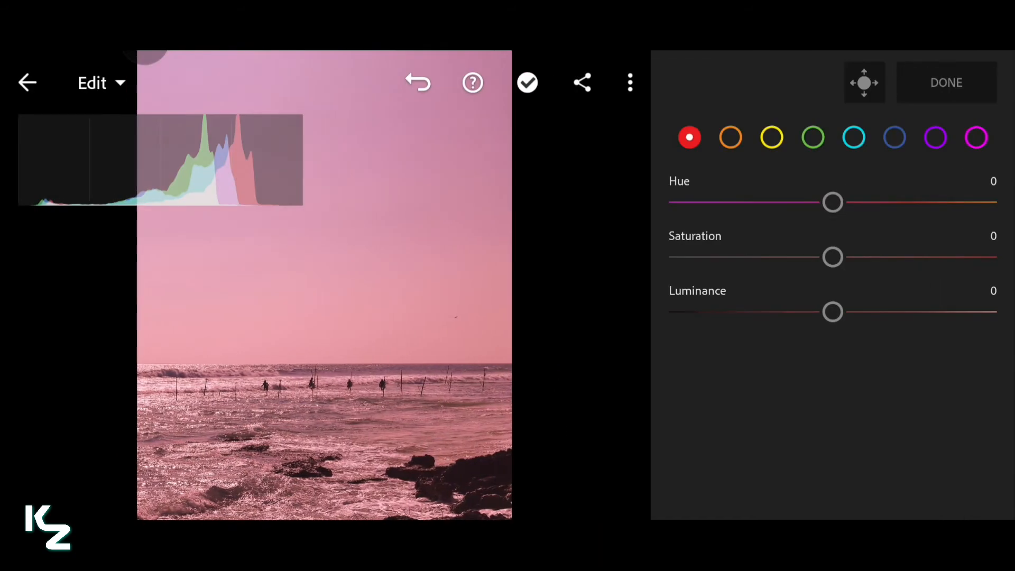
pyautogui.click(730, 137)
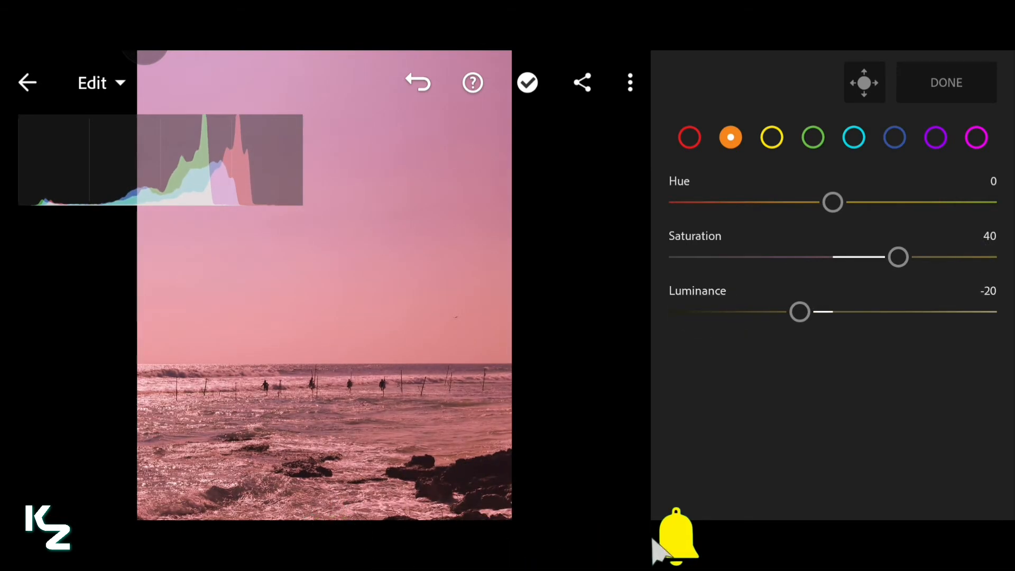
pyautogui.click(771, 137)
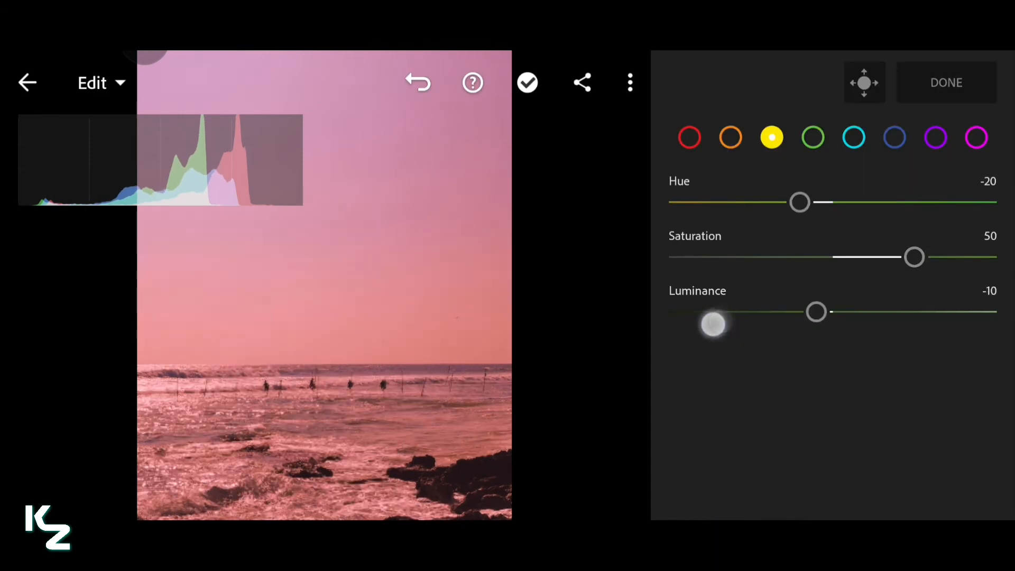
pyautogui.click(812, 138)
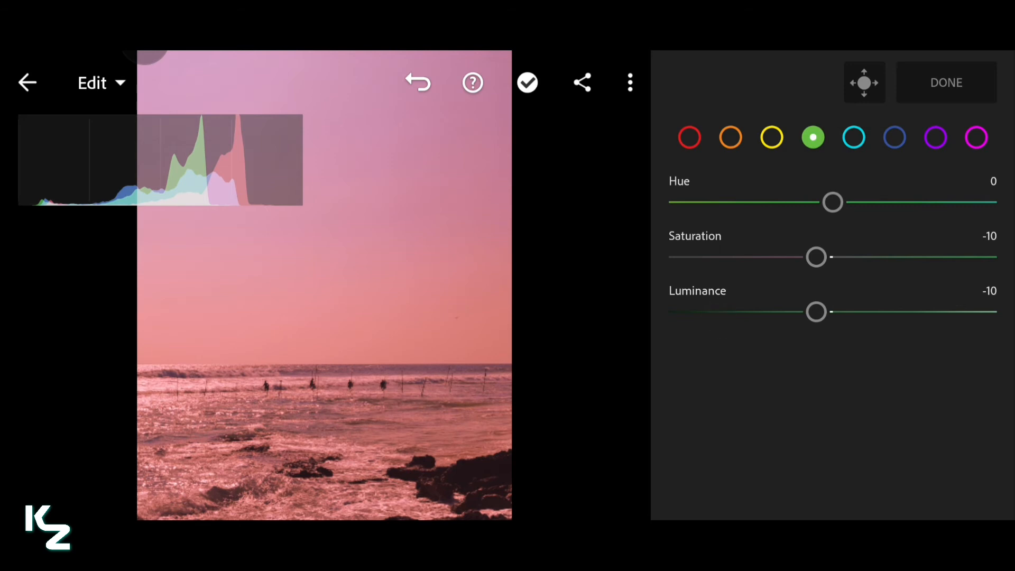
# Darken Aqua and Blue luminance to -20 in the color mix
pyautogui.click(854, 138)
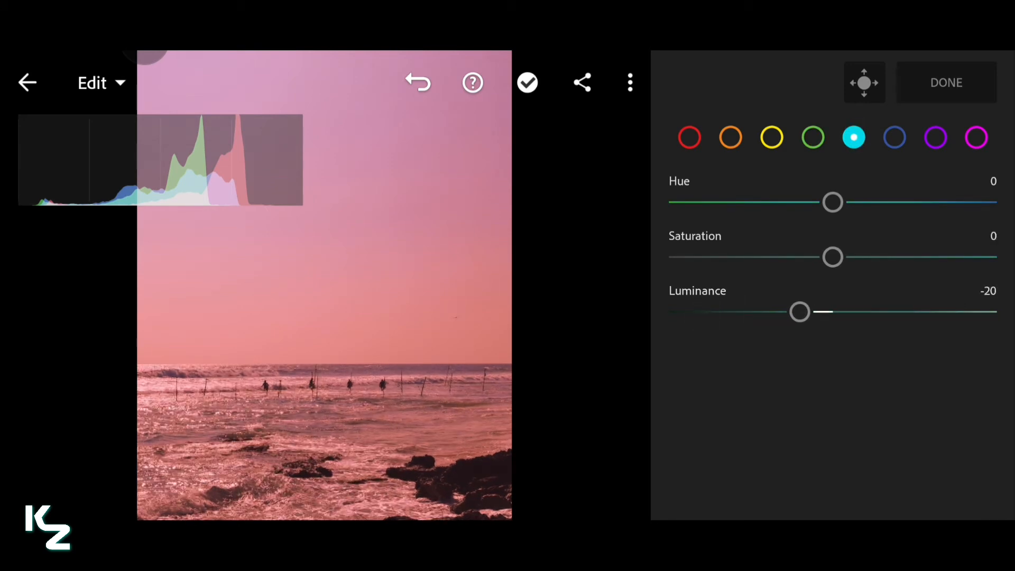
pyautogui.click(894, 137)
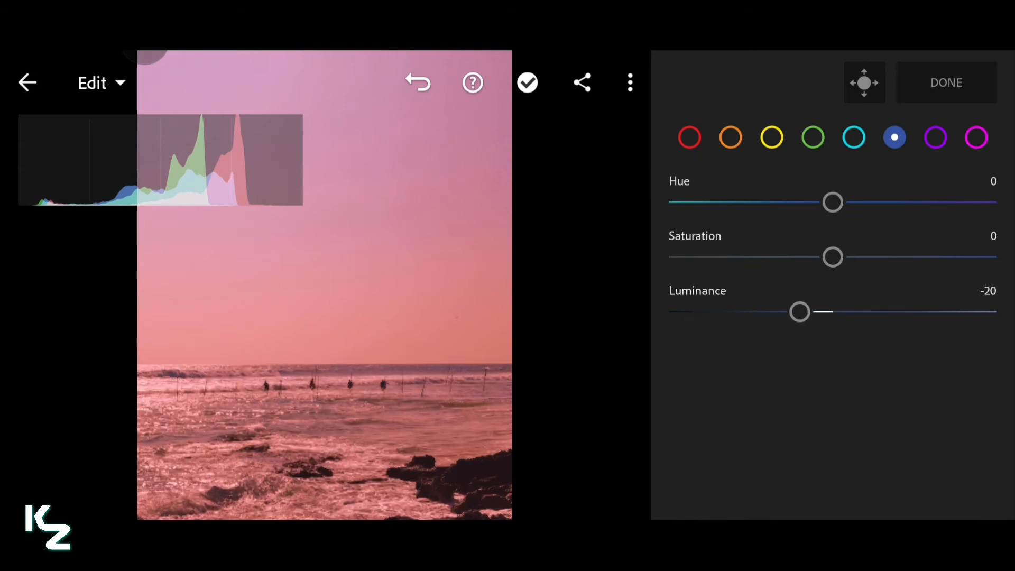
pyautogui.click(925, 82)
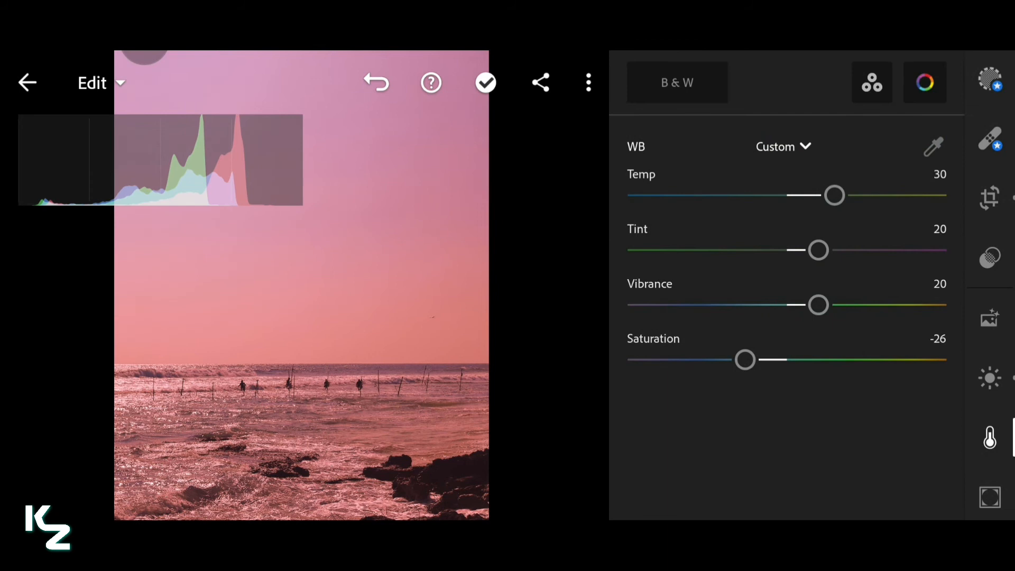
# Recheck Yellow (hue -10, saturation 45, luminance -20), Green and Blue, then close the mixer
pyautogui.click(925, 82)
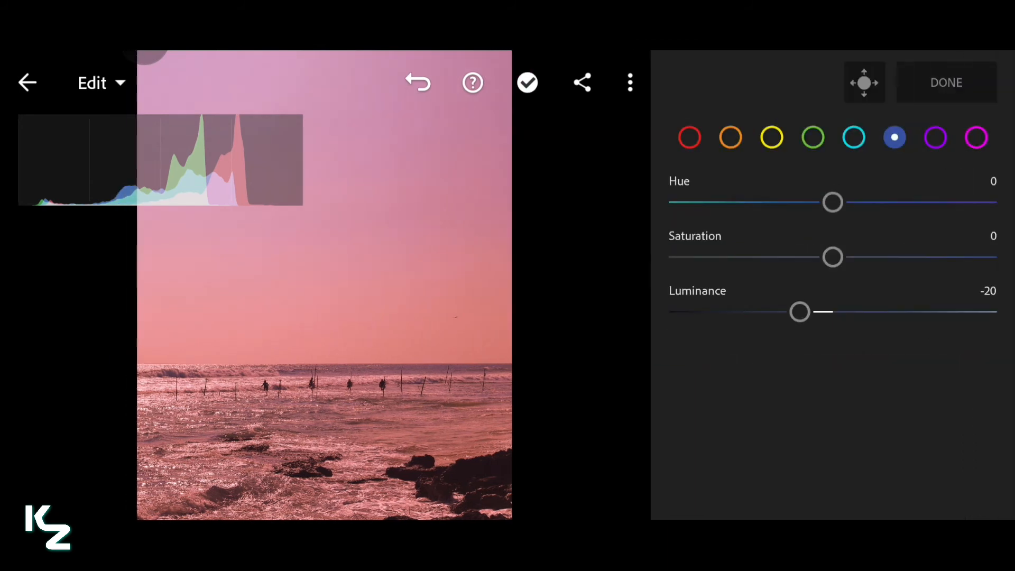
pyautogui.click(771, 138)
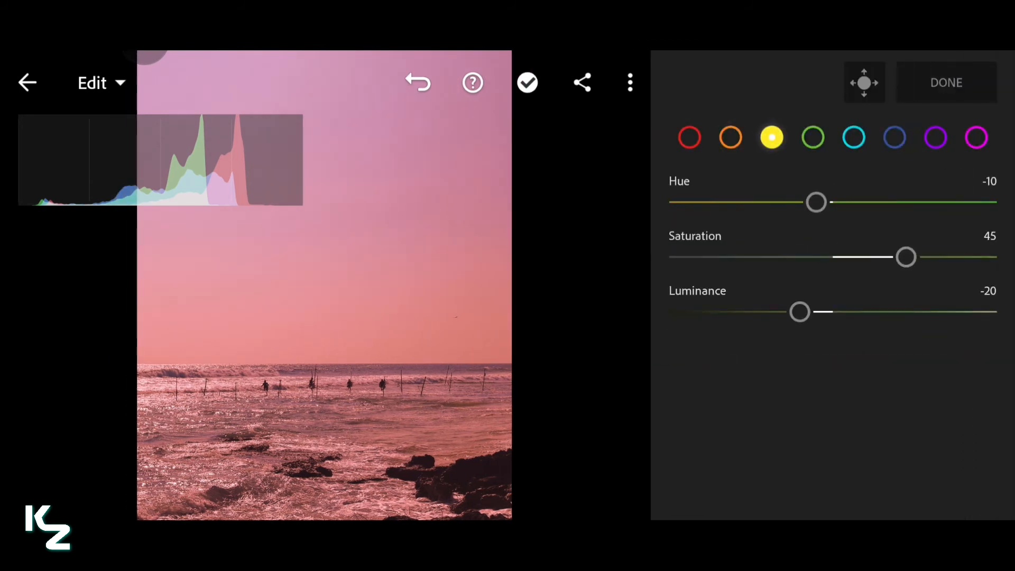
pyautogui.click(812, 137)
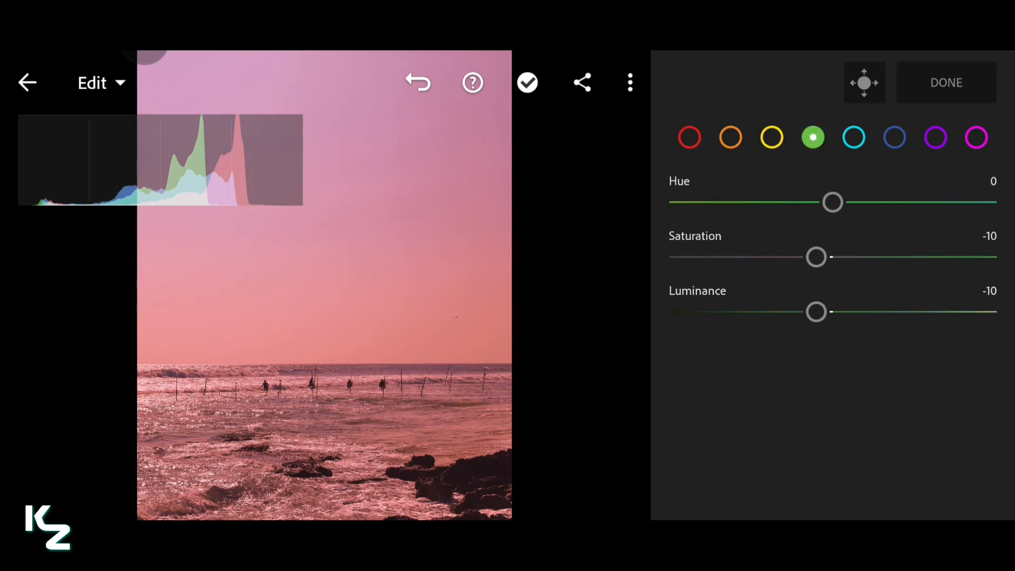
pyautogui.click(894, 136)
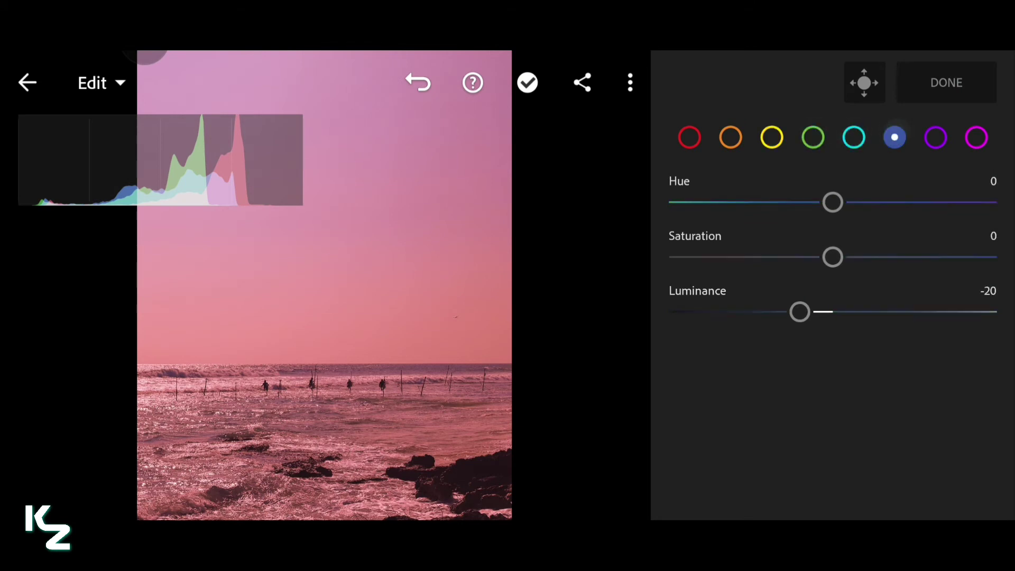
pyautogui.click(977, 137)
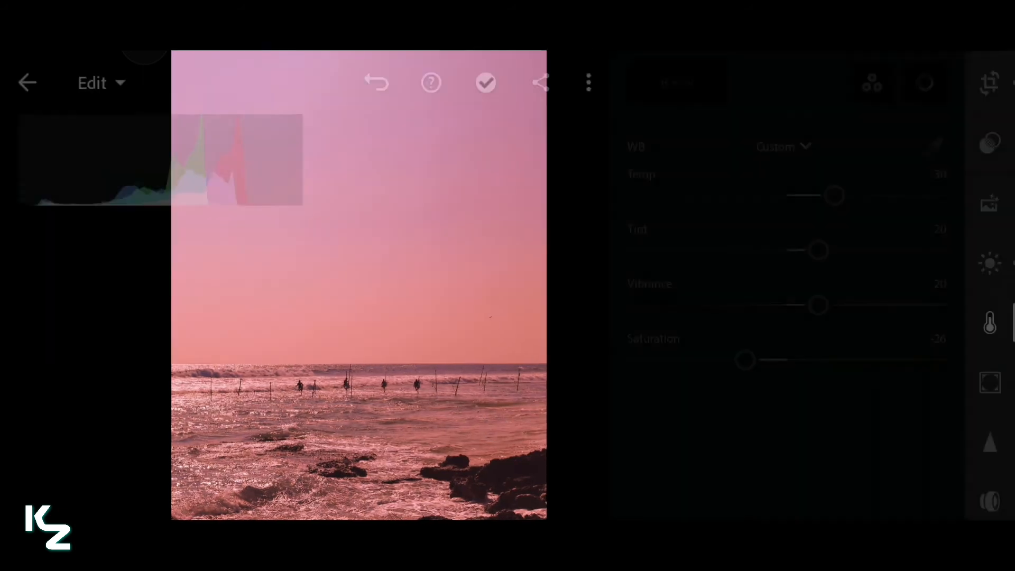
# Raise Clarity to 20 in the Effects panel
pyautogui.click(990, 381)
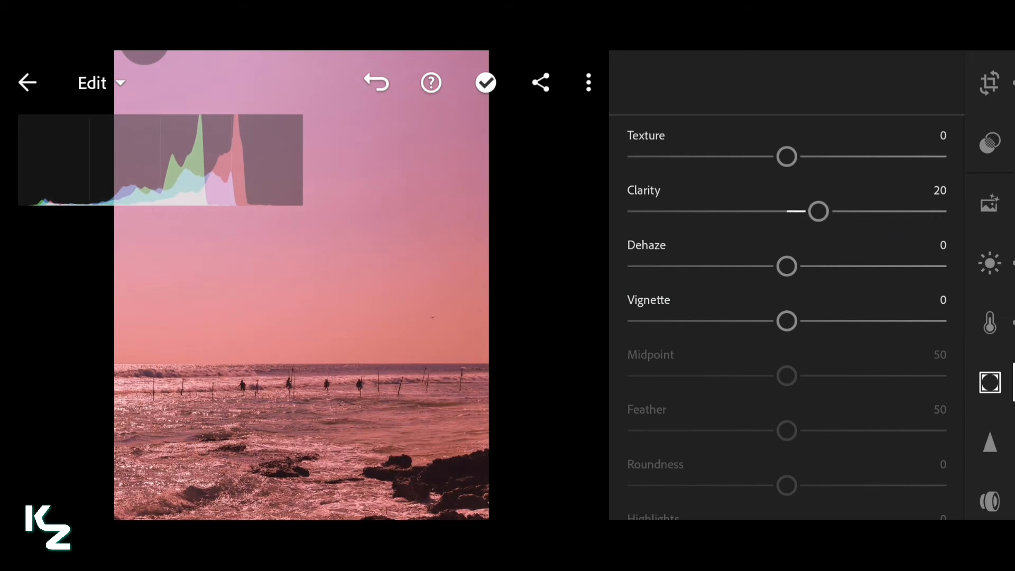
pyautogui.click(485, 82)
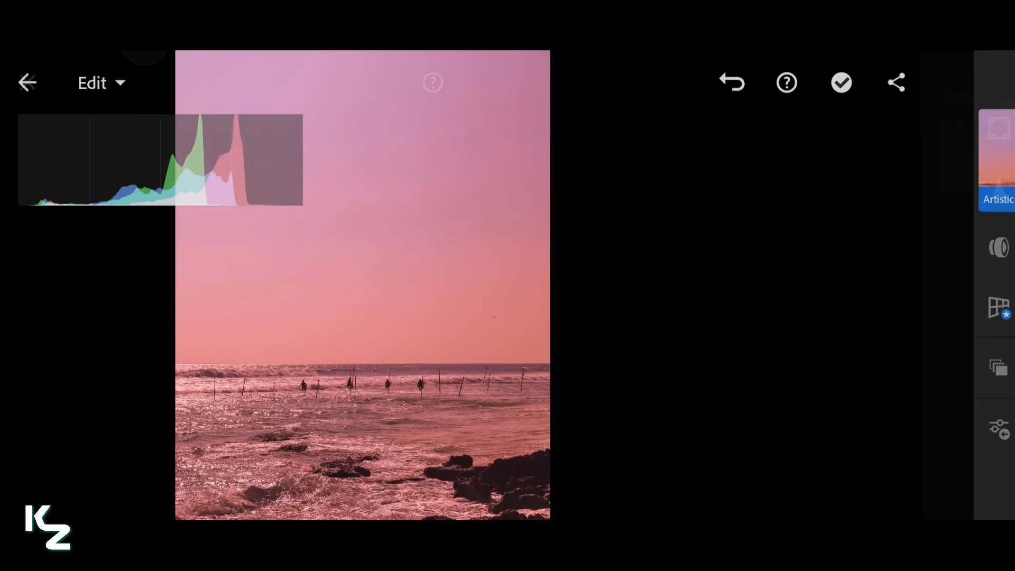
# Apply the Artistic 04 profile at amount 85 for a violet-to-orange sunset glow
pyautogui.click(998, 161)
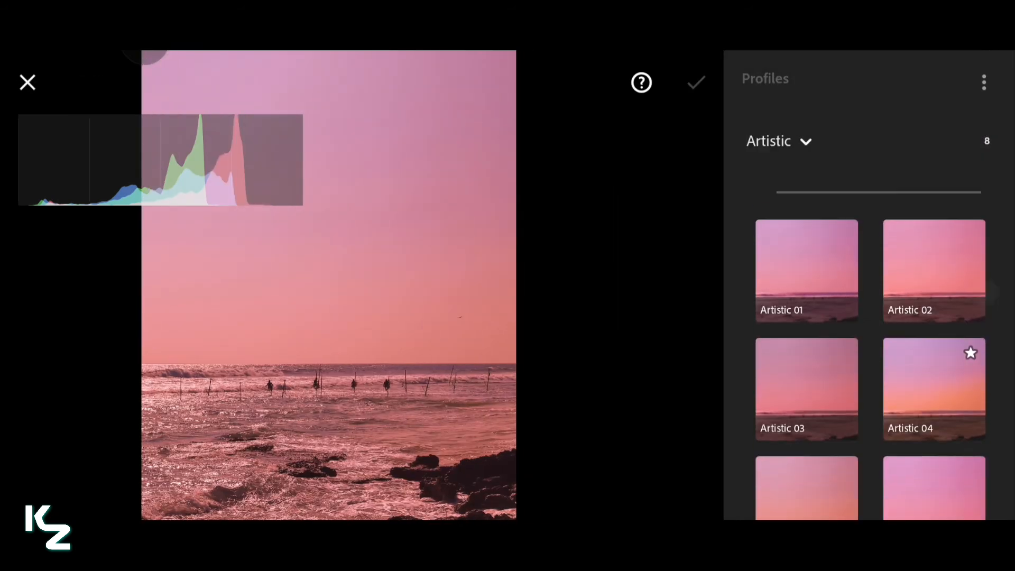
pyautogui.click(932, 388)
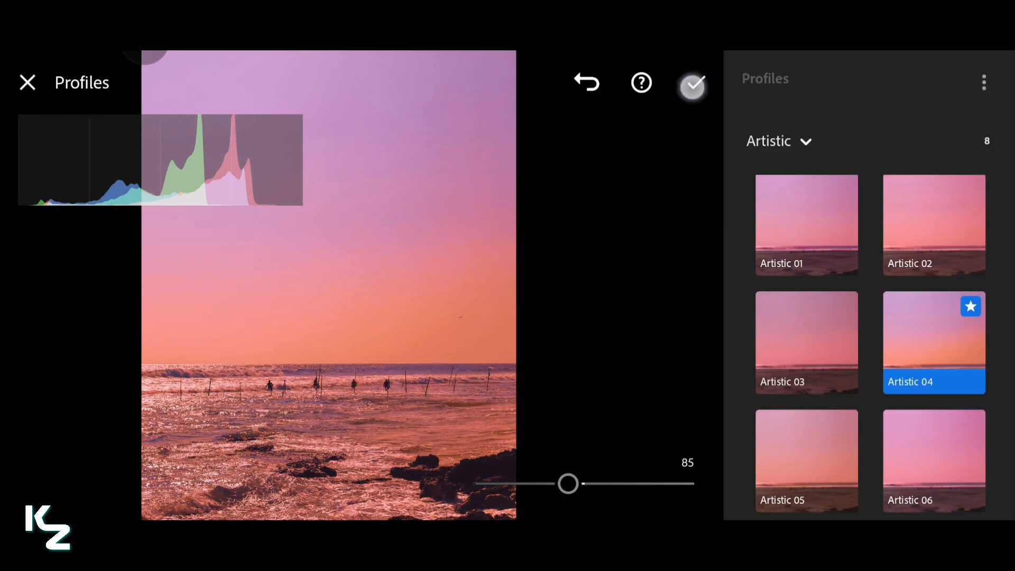
pyautogui.click(691, 85)
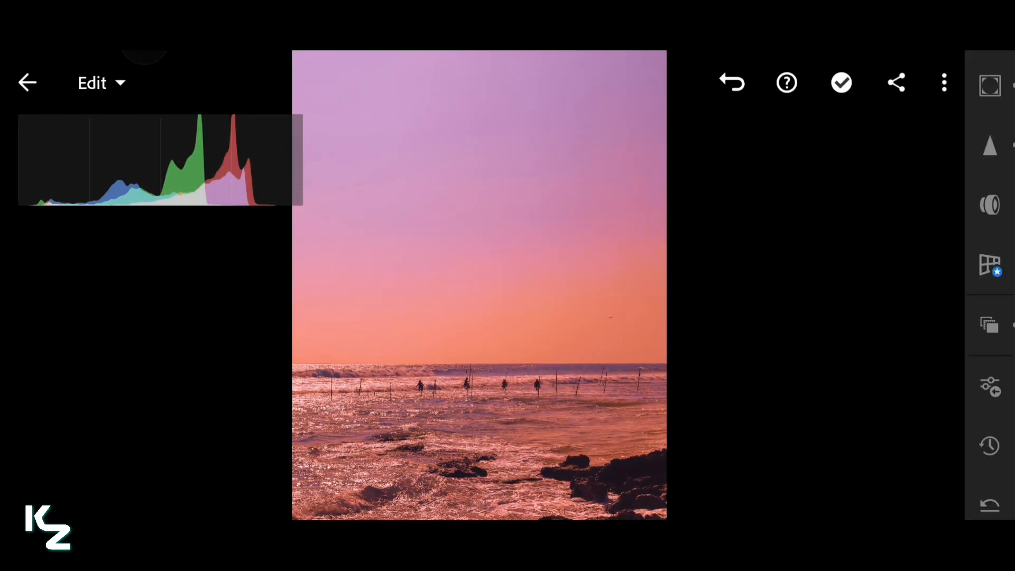